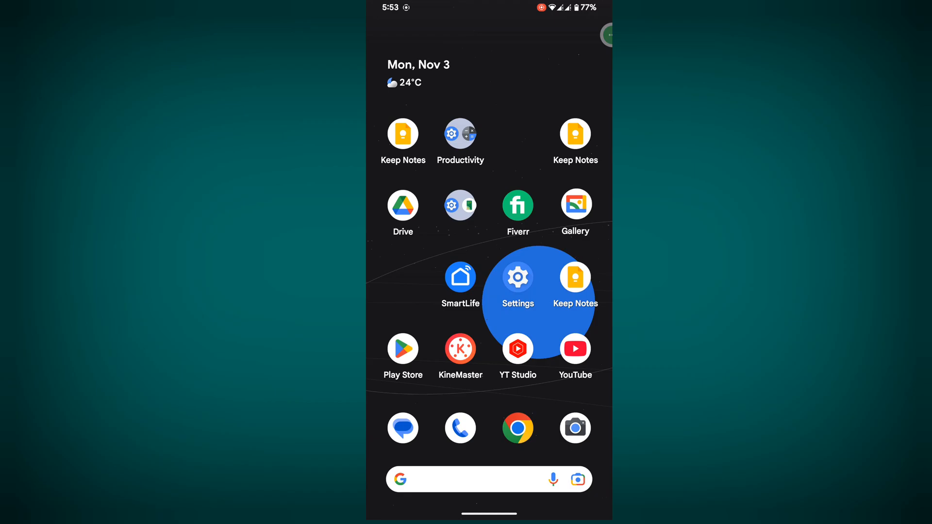
Step: Find Telegram in Google Play via the recent 'telegram' search and start its update
left_click(403, 349)
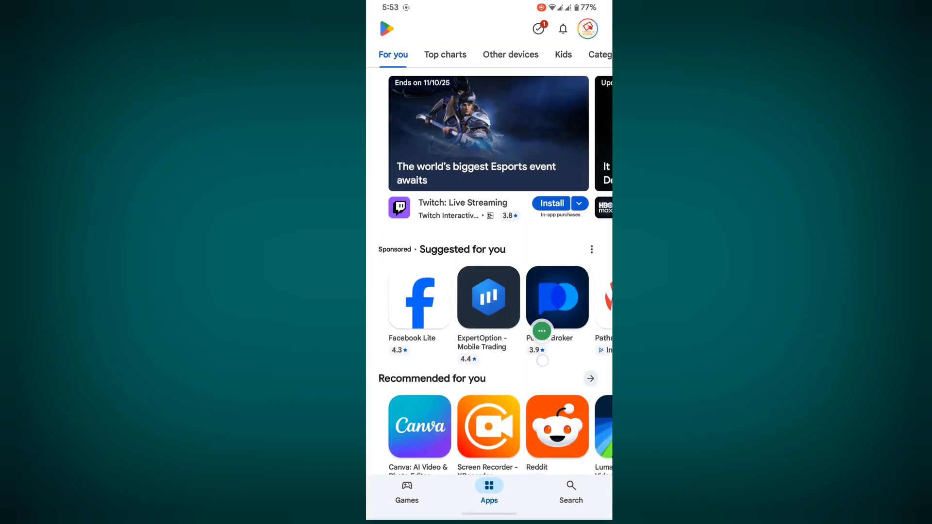
left_click(570, 491)
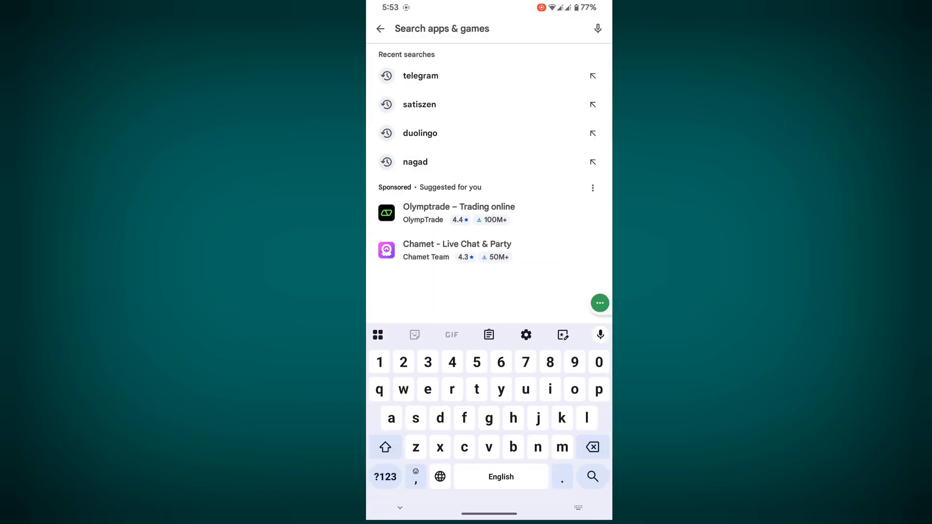
left_click(421, 75)
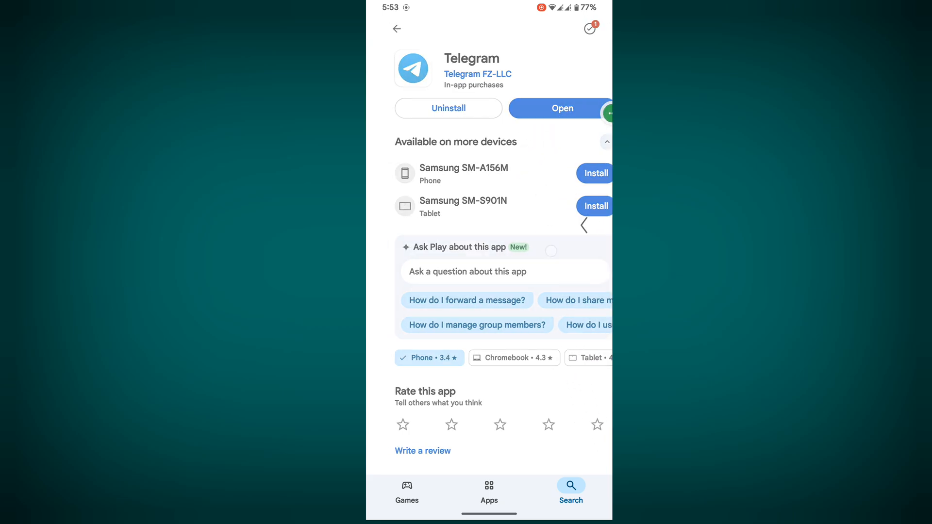
left_click(571, 486)
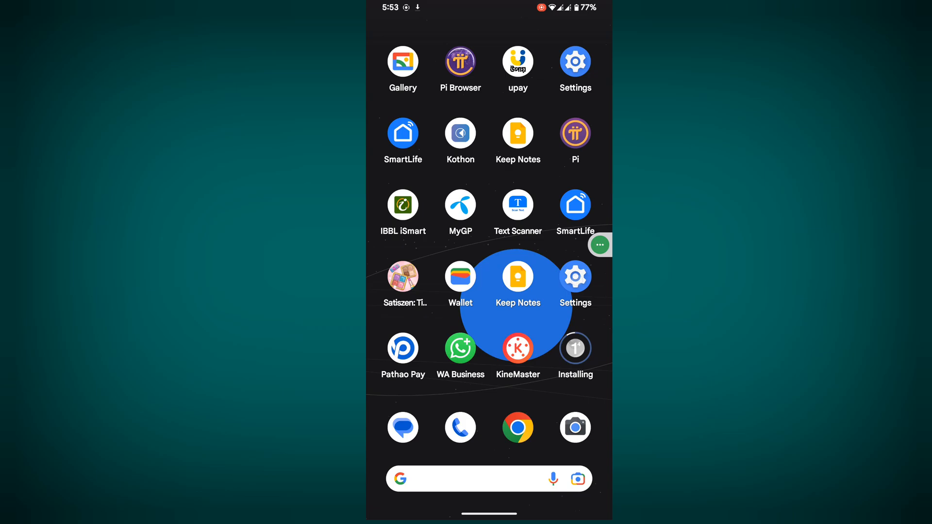
Step: Locate Telegram in Settings > Apps by searching 'te' and view its storage details
left_click(574, 276)
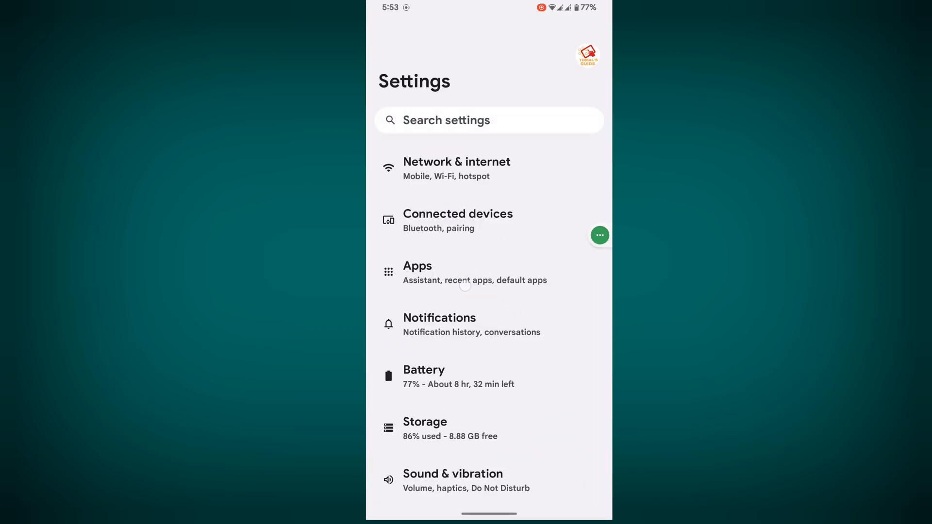
left_click(417, 266)
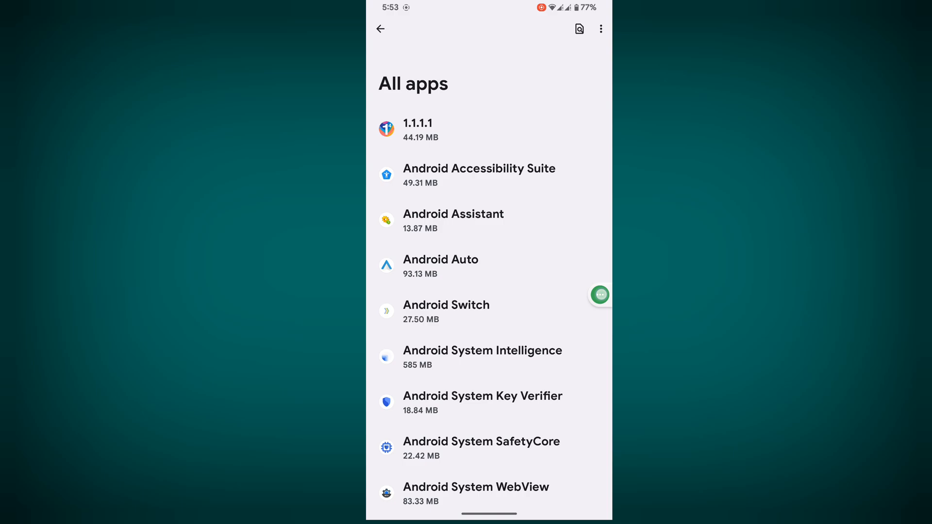
left_click(579, 28)
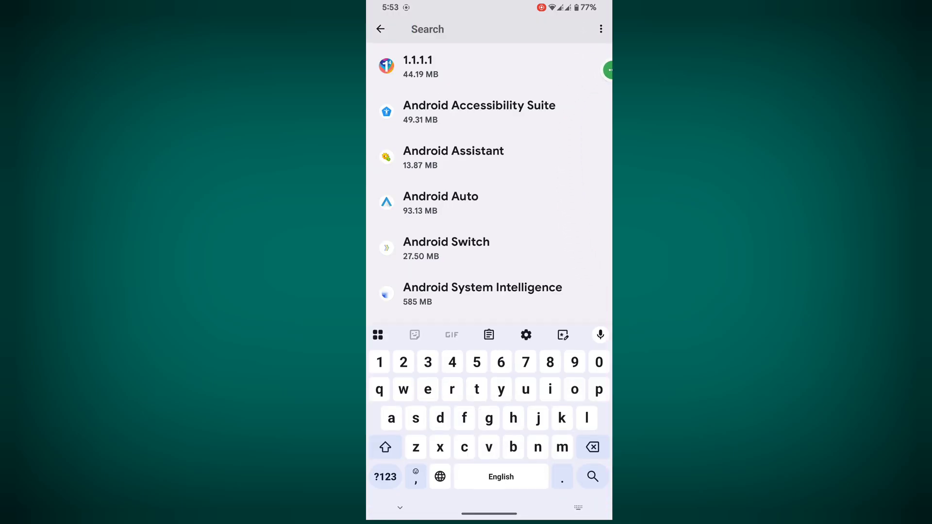
type("tel")
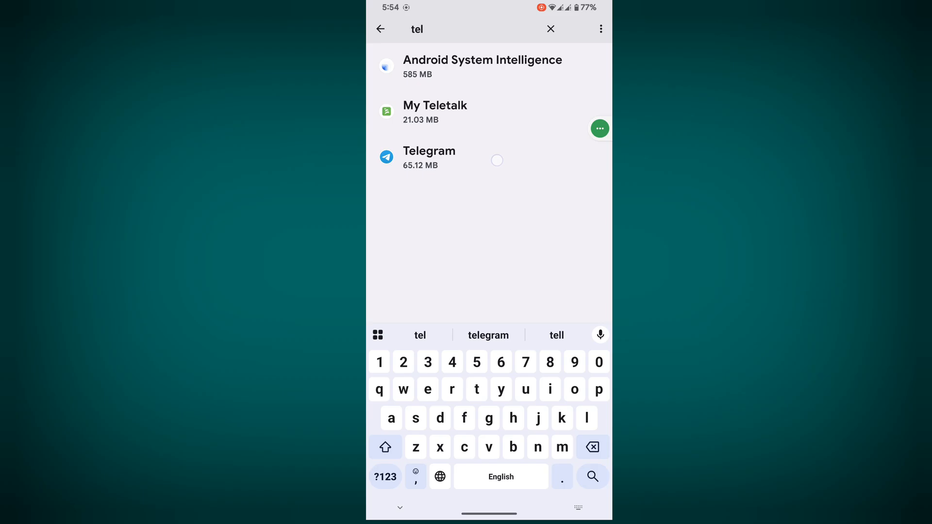
left_click(429, 157)
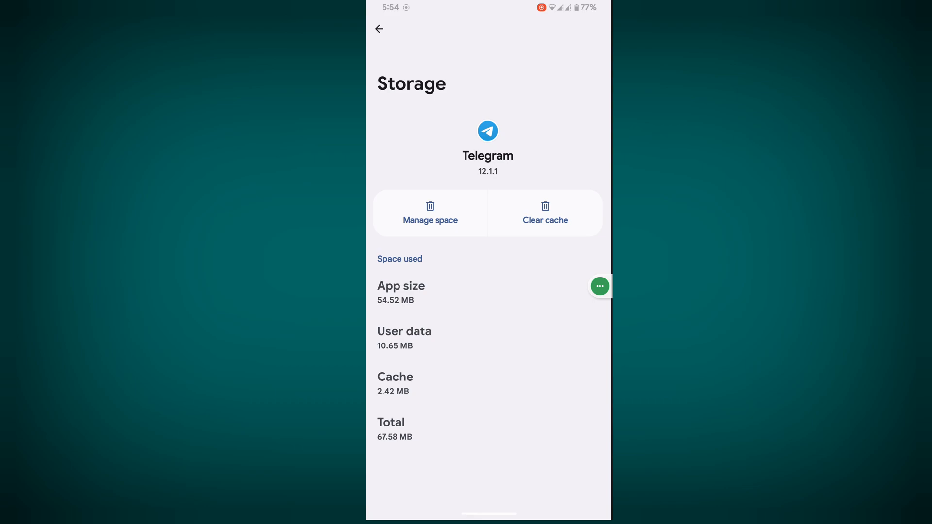
Step: Clear Telegram's cache and reach its Phone permission setting
left_click(546, 213)
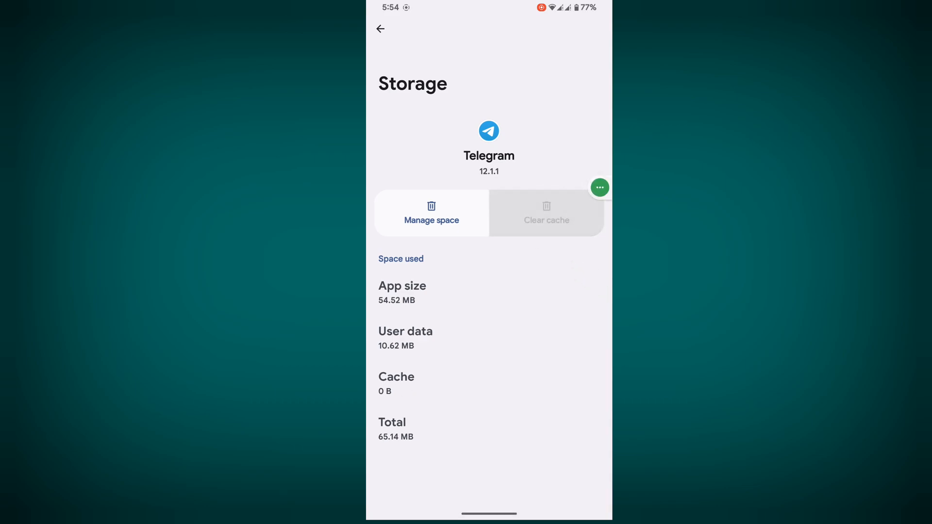
left_click(379, 28)
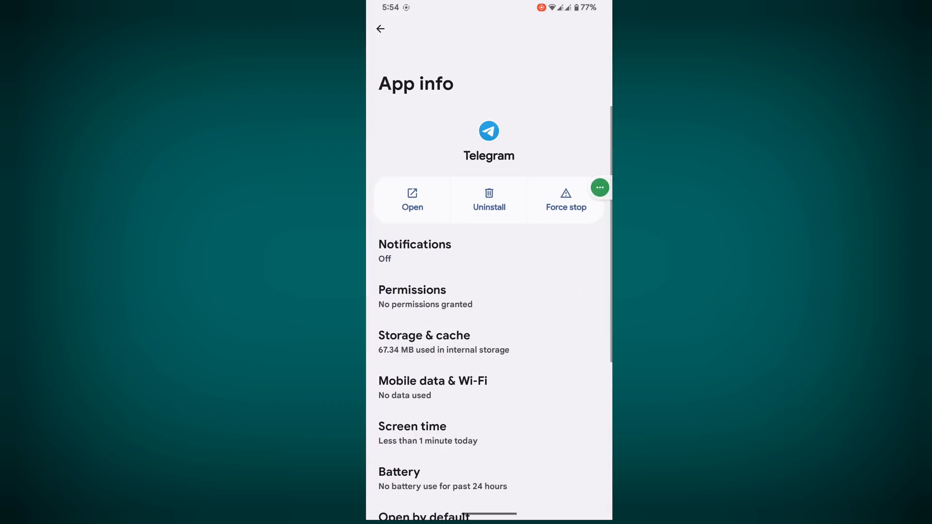
left_click(411, 289)
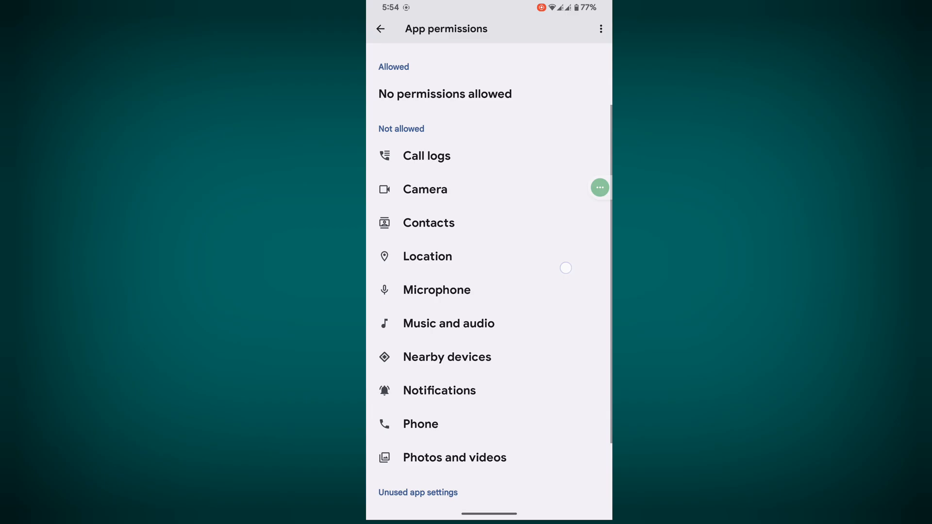
left_click(454, 458)
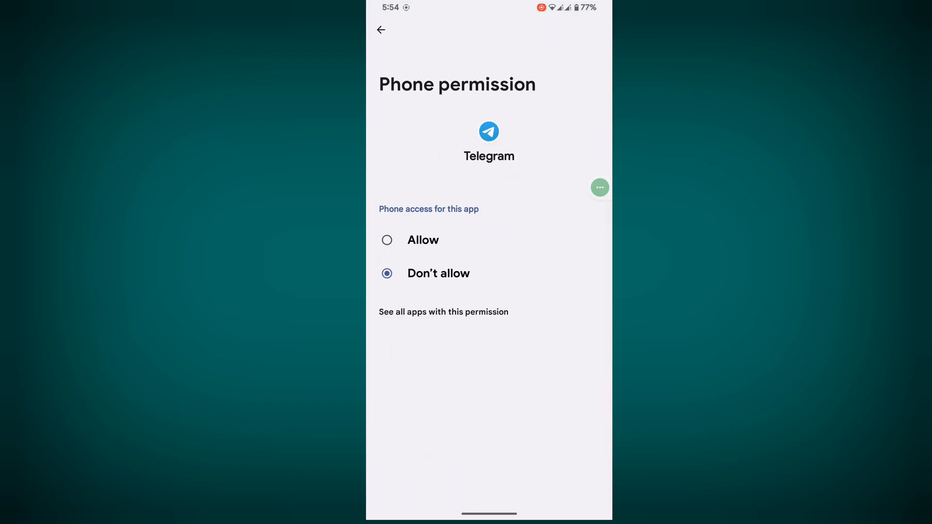
Step: Allow Telegram Phone and Call logs access, then return to the app drawer
left_click(380, 29)
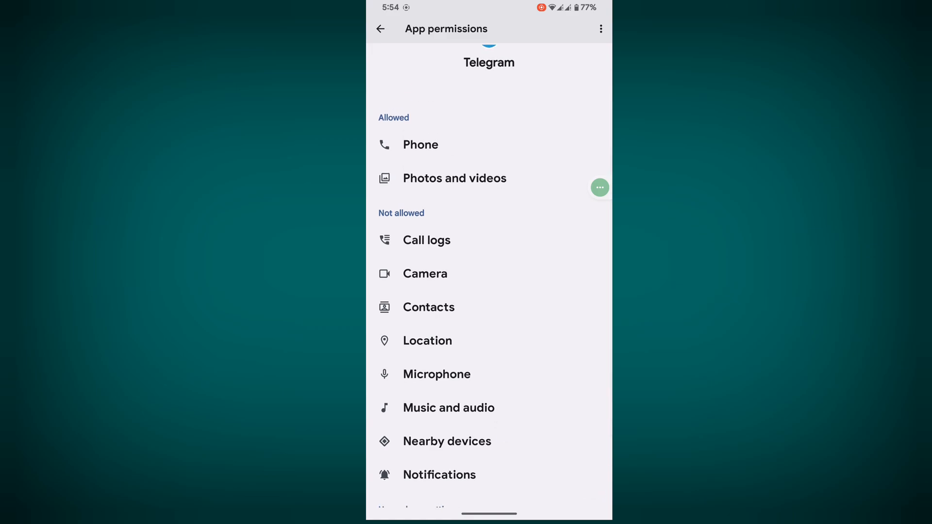
left_click(427, 241)
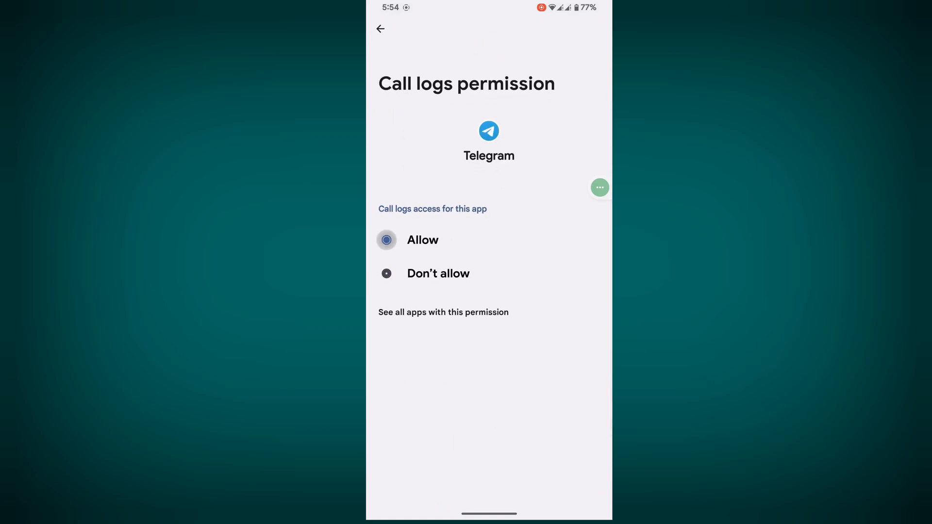
left_click(380, 28)
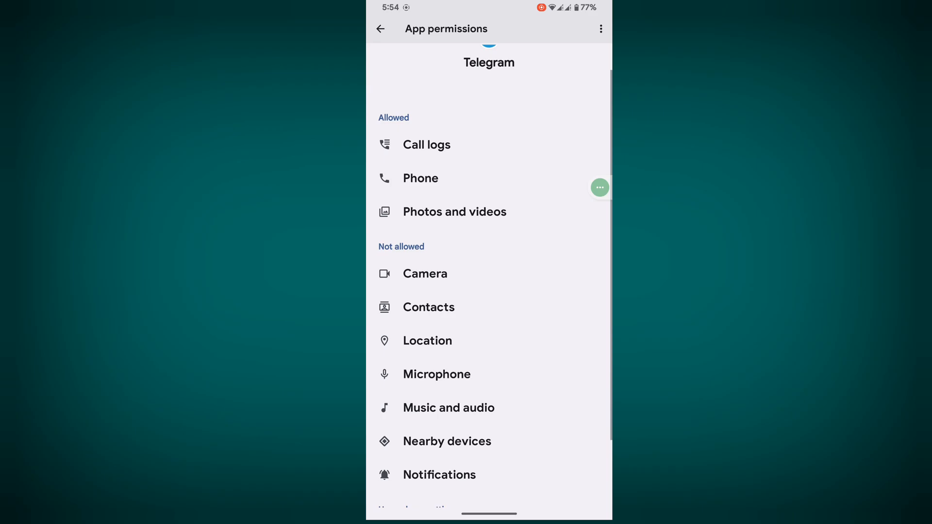
left_click(437, 375)
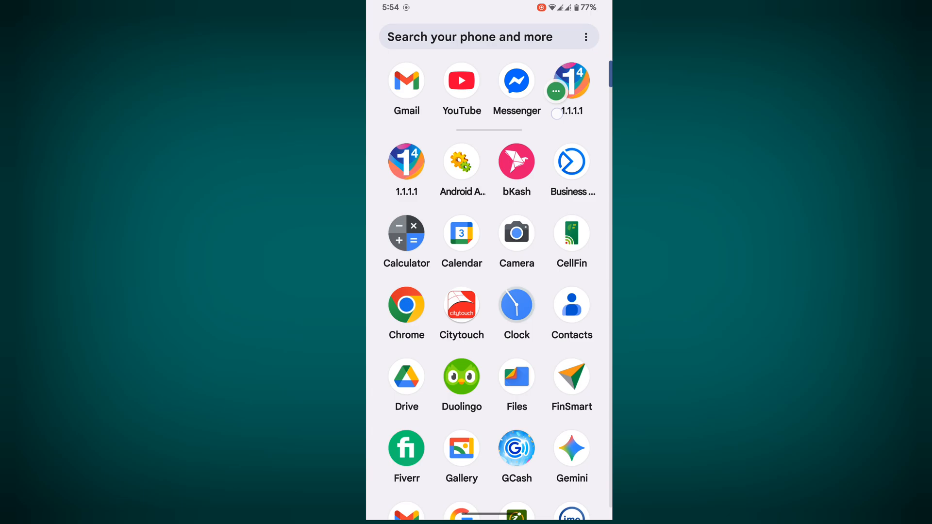
Step: Set up 1.1.1.1: accept the privacy policy, install the VPN profile, skip notifications
left_click(405, 161)
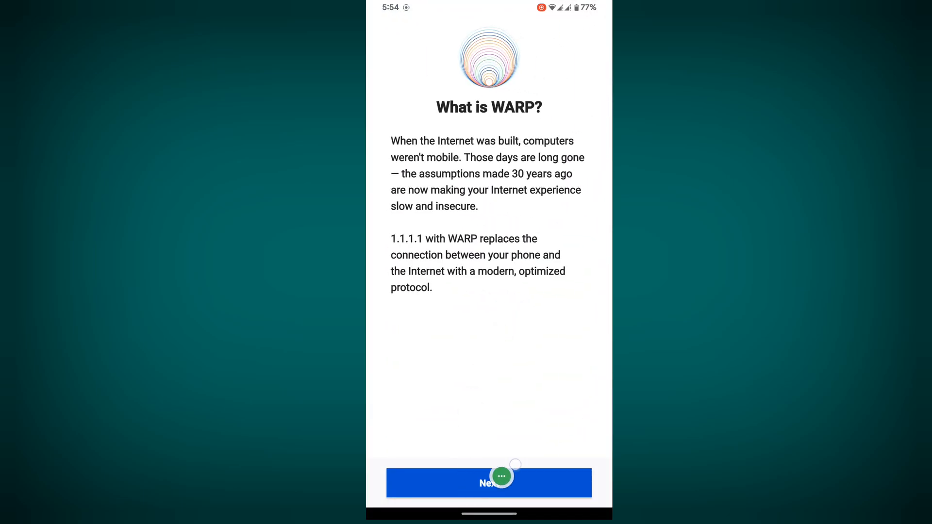
left_click(488, 484)
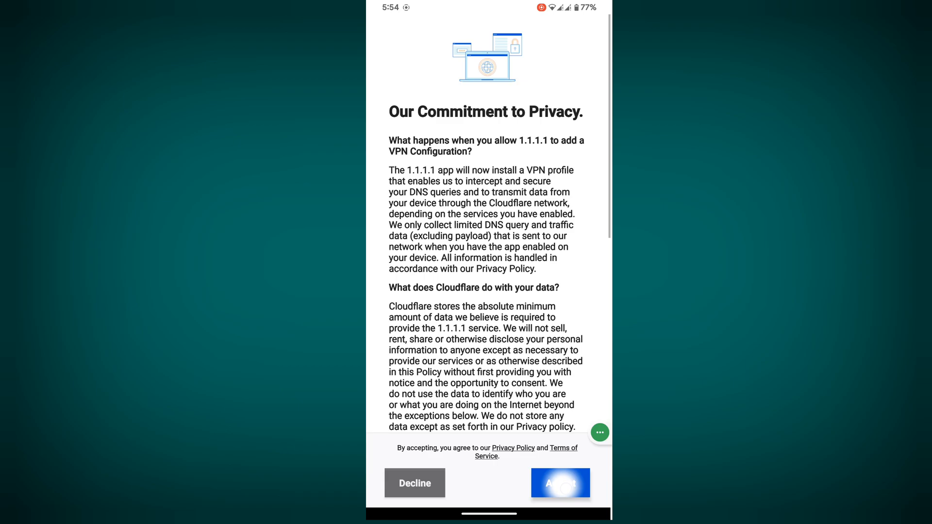
left_click(560, 484)
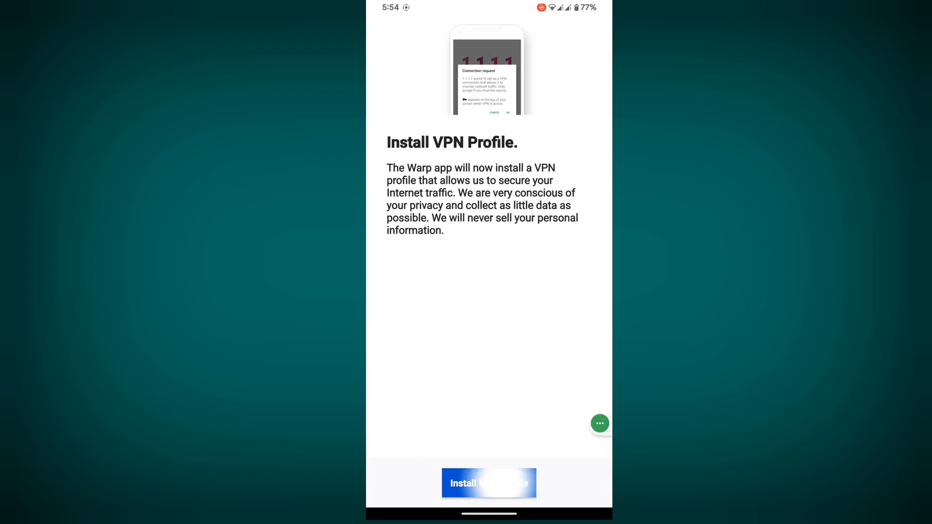
left_click(488, 484)
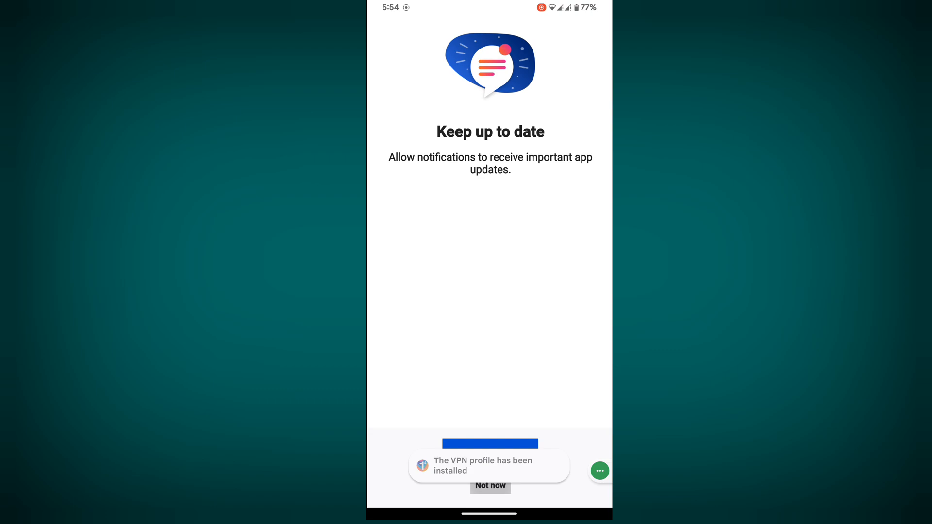
left_click(489, 485)
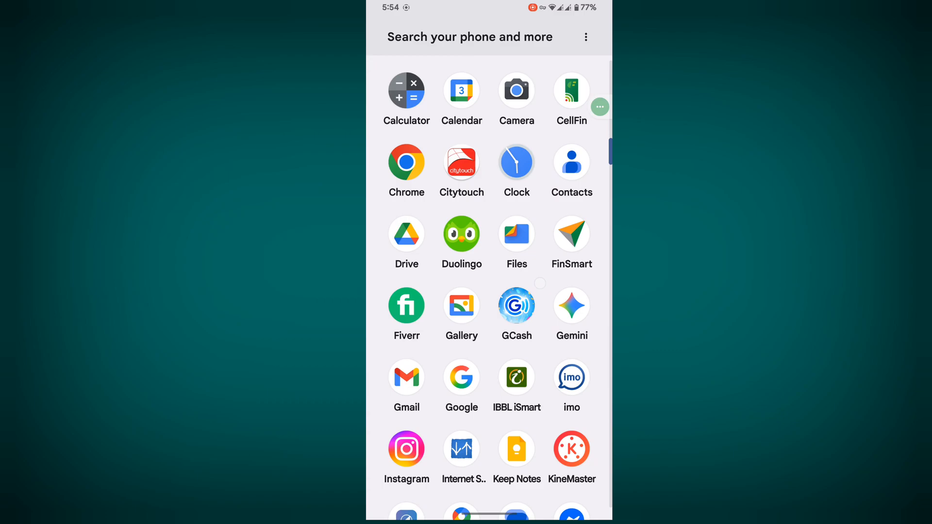
Step: Scroll the app drawer to Telegram and launch it
scroll("down", 3)
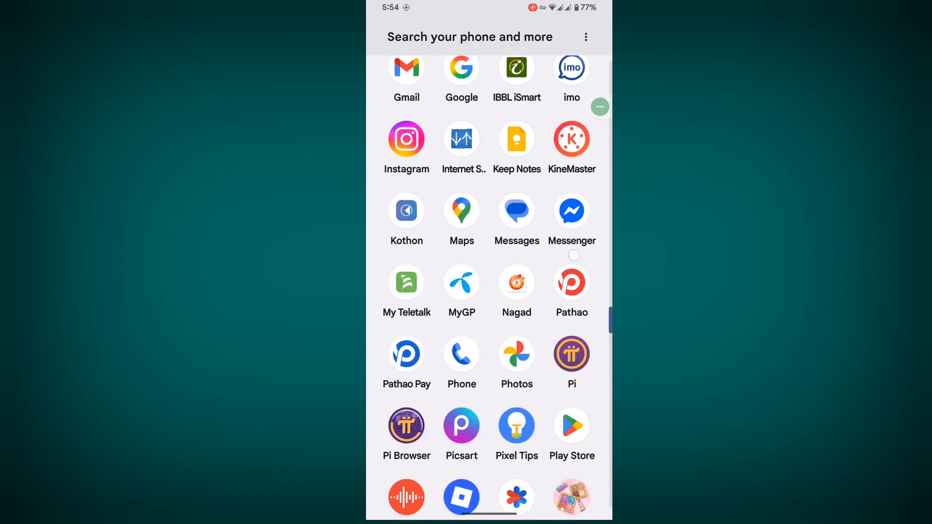
scroll("down", 3)
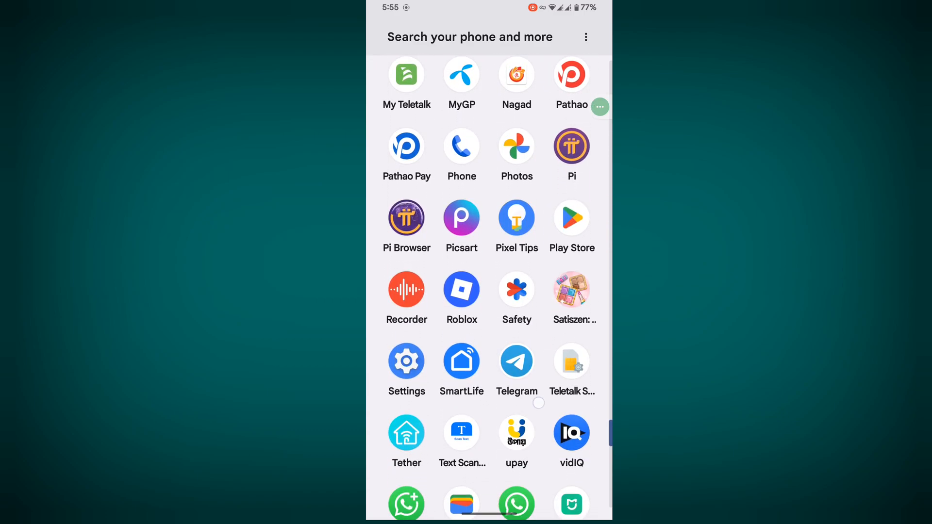
scroll("down", 3)
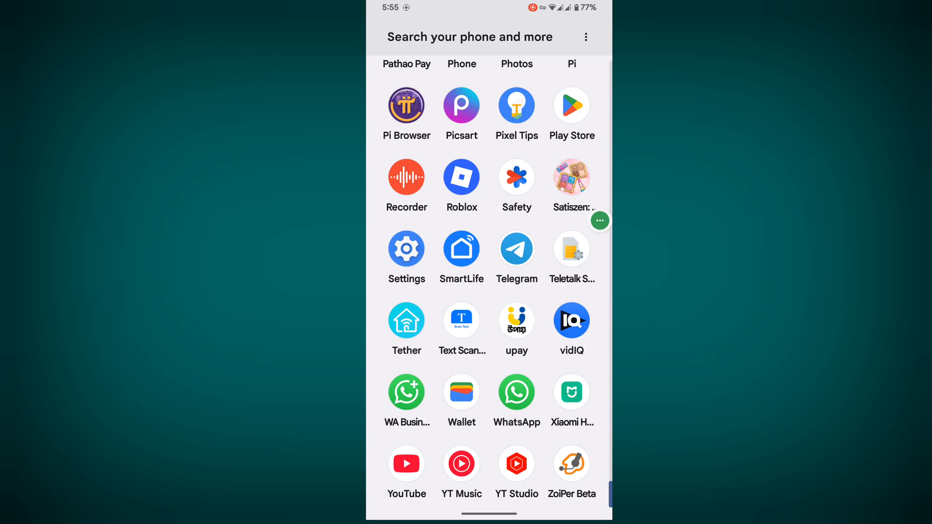
left_click(517, 248)
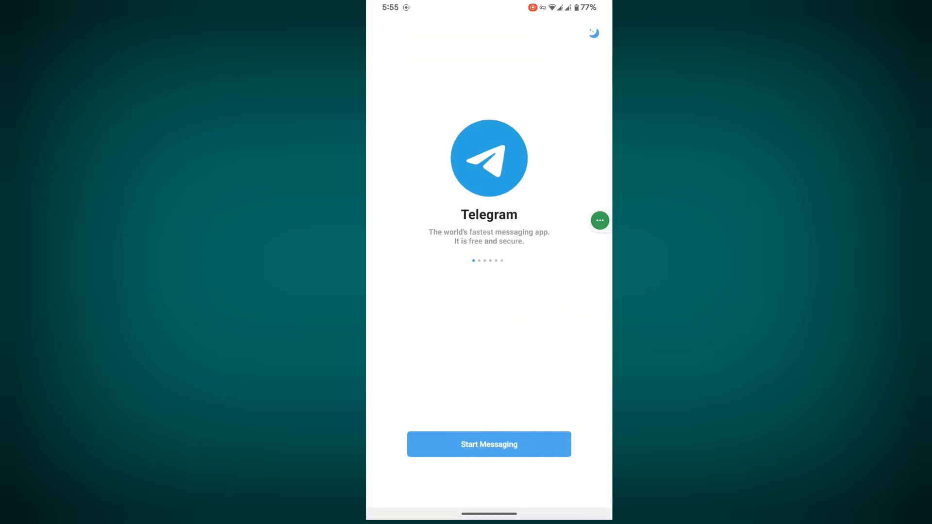
Step: Start Telegram sign-in and choose Bangladesh as the phone number country
left_click(488, 444)
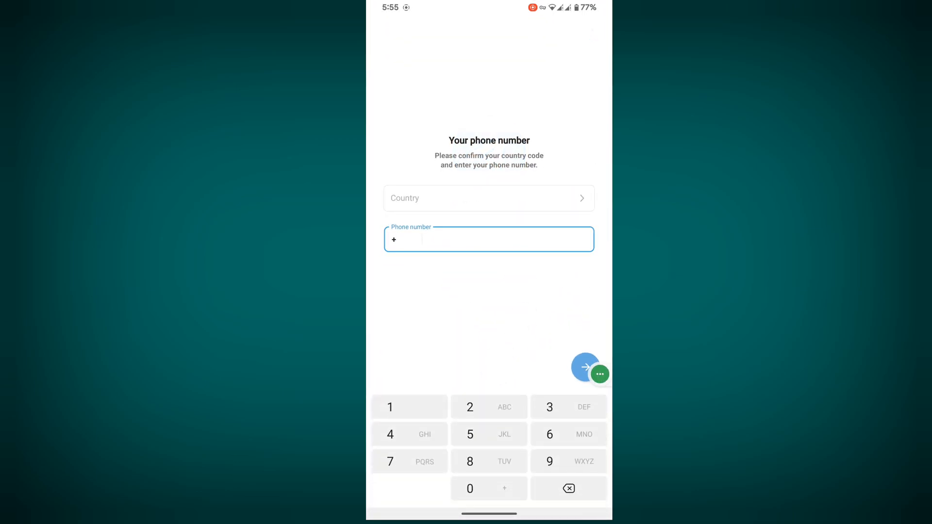
left_click(488, 198)
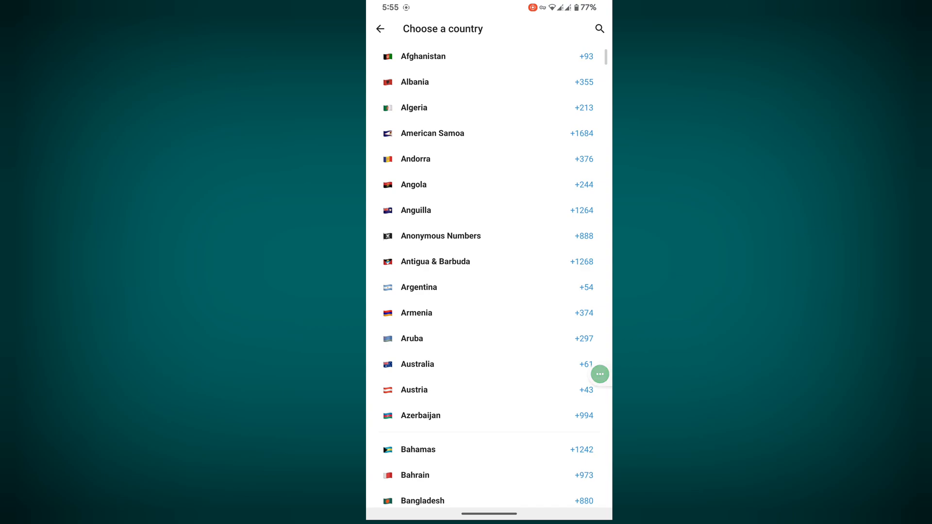
left_click(420, 501)
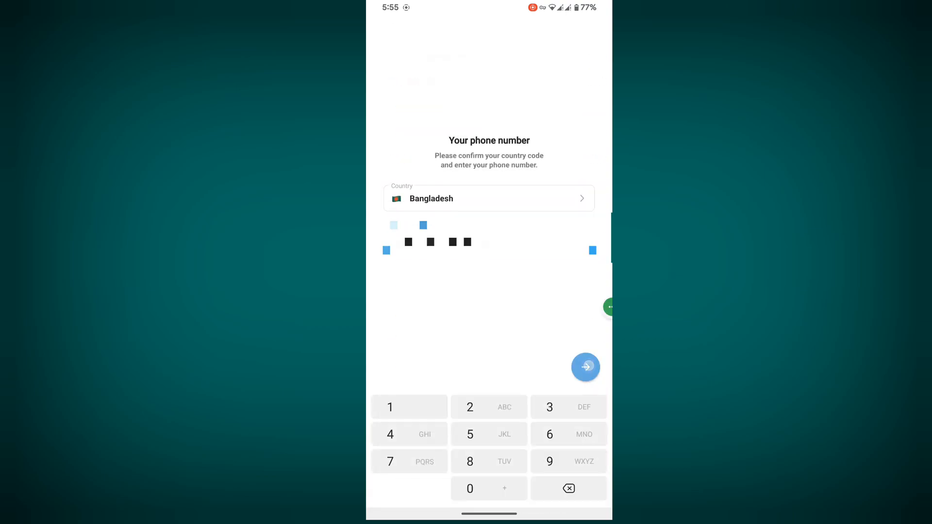